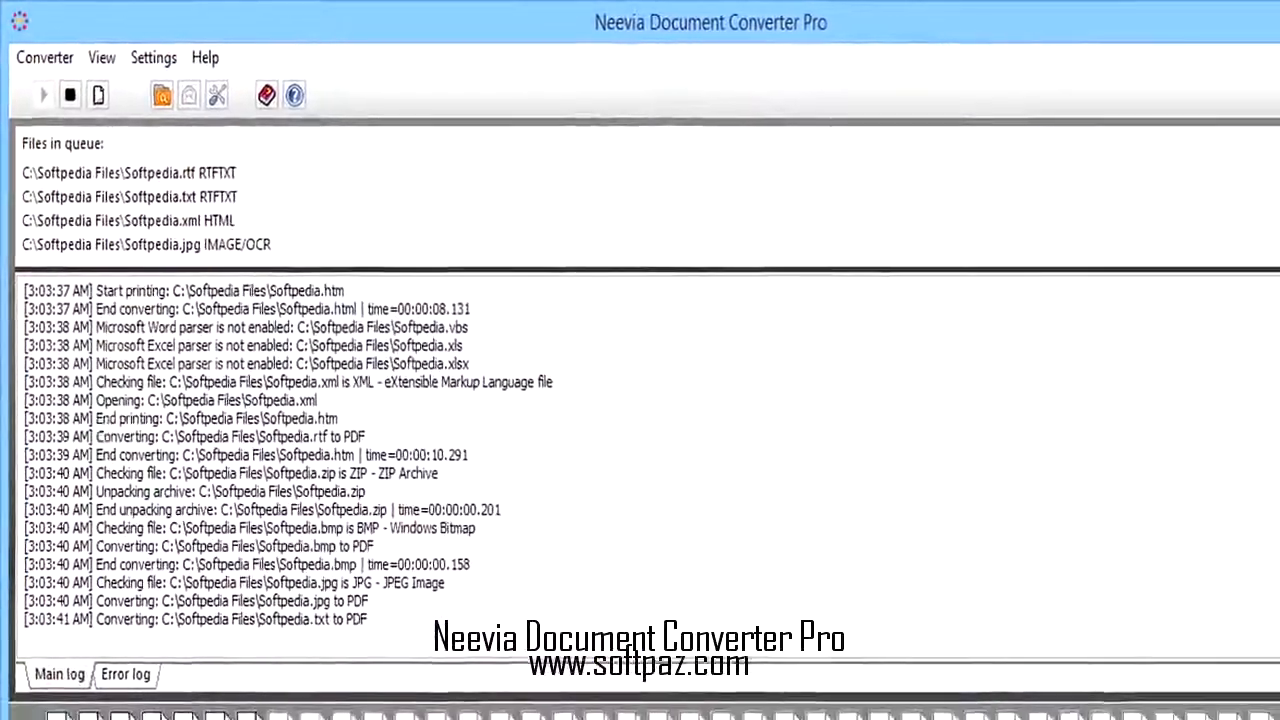
# Show the Settings menu with Folders, Email watcher and Advanced Settings choices.
pyautogui.click(44, 56)
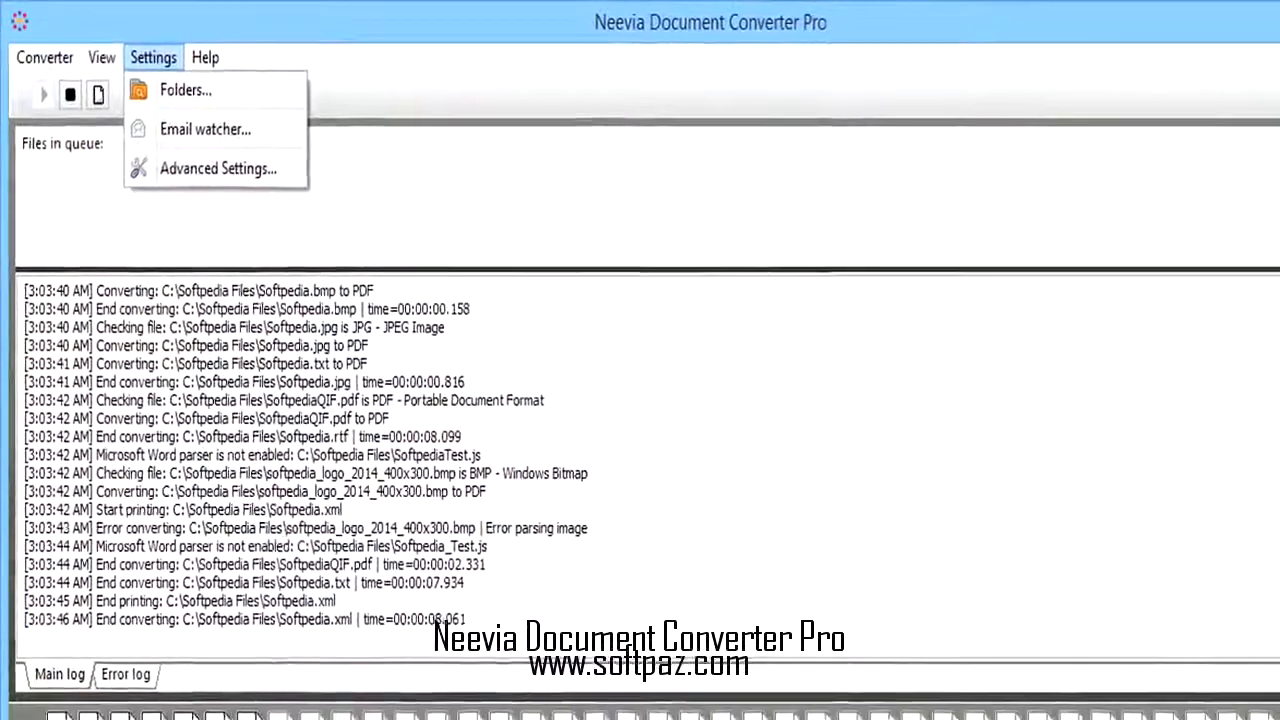
# Show the Input Folder(s) list with three watched folders outputting PDF, PDF and BMP.
pyautogui.click(186, 90)
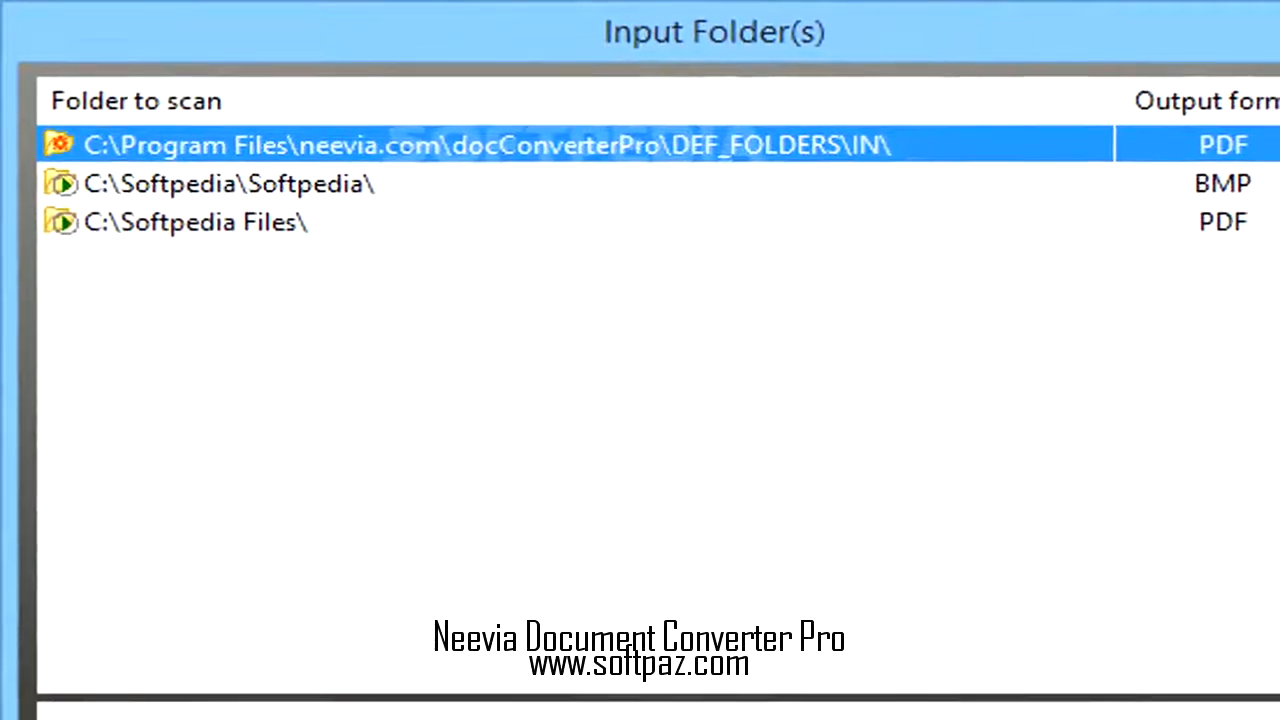
# Show the C:\Softpedia Files\ folder's General Settings, outputting PDF to C:\Softpedia test\.
pyautogui.doubleClick(196, 220)
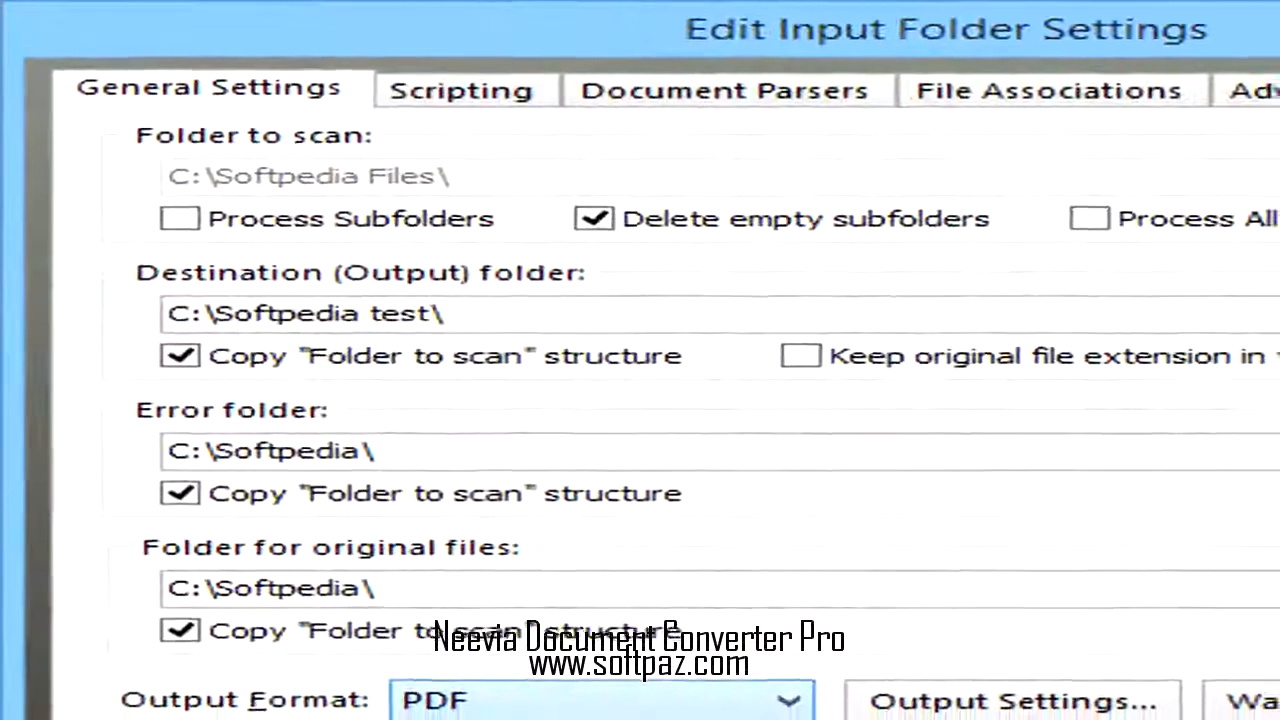
# Show the Softpedia test email account: POP3 server test.softpedia.com on port 110.
pyautogui.click(790, 700)
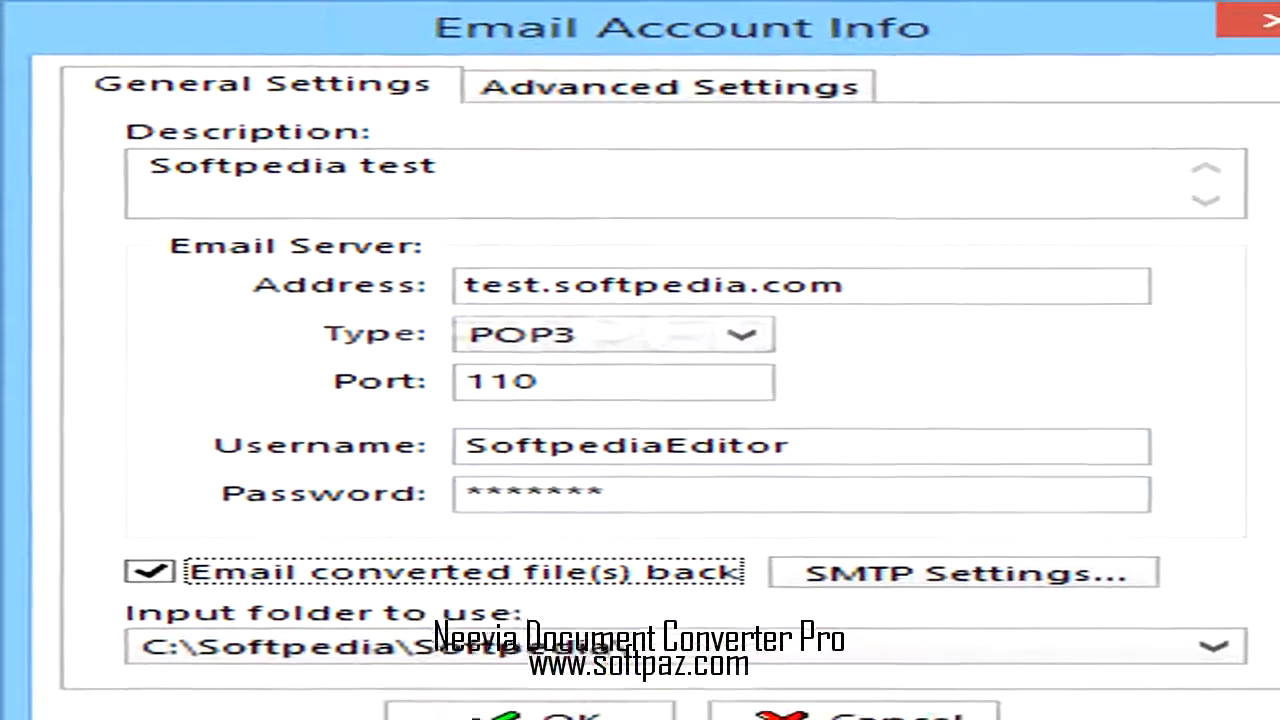
# Review PDF output settings: Acrobat 6.0 compatibility, 300 dpi, then the colour management options.
pyautogui.click(672, 86)
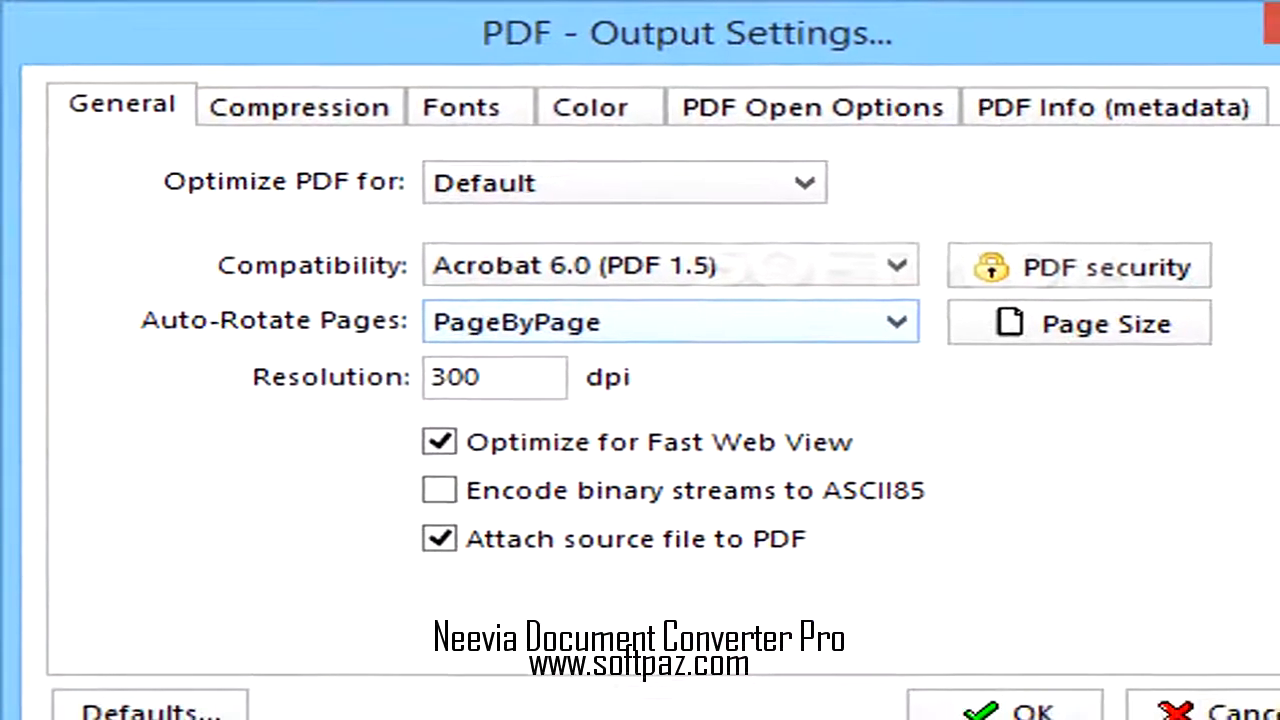
pyautogui.click(596, 106)
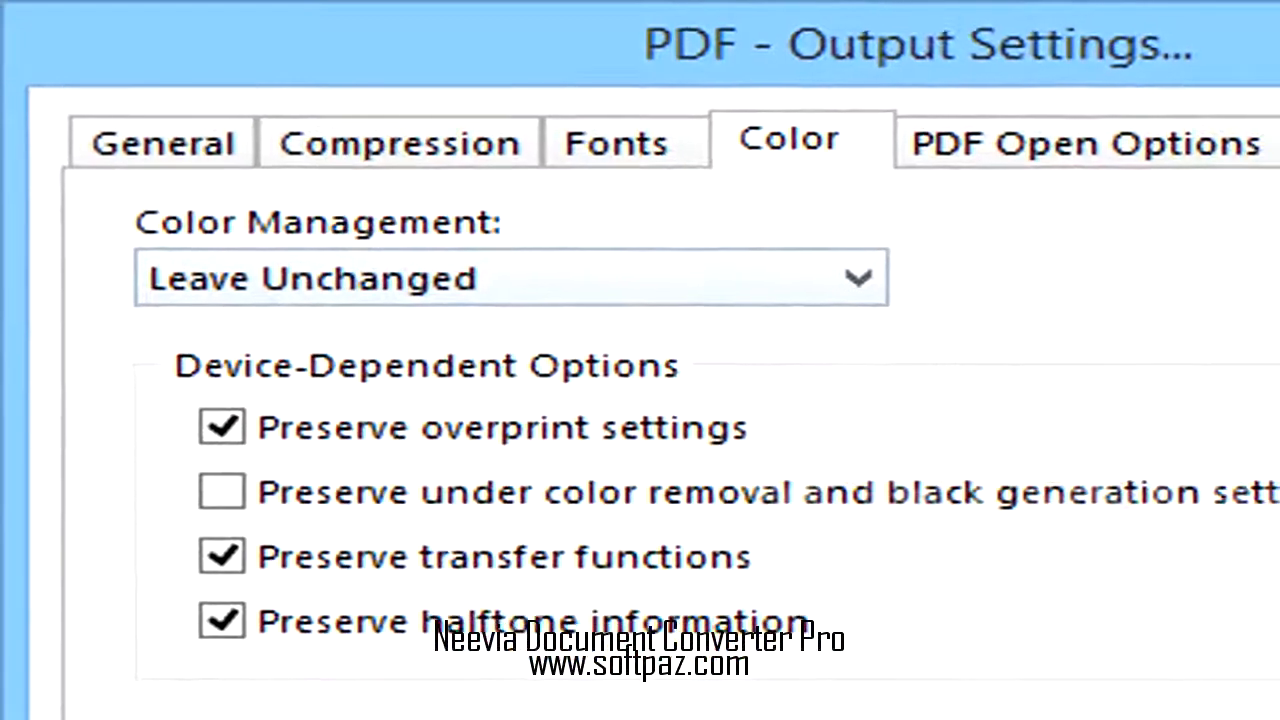